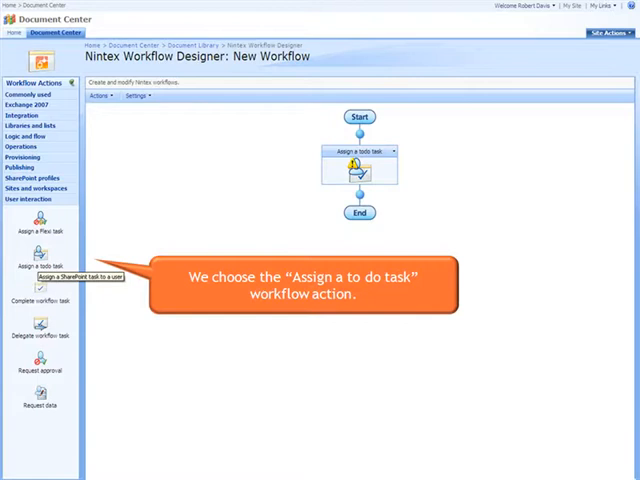
# Step: Open the Configure settings of the 'Assign a todo task' action from its dropdown menu
pyautogui.click(392, 151)
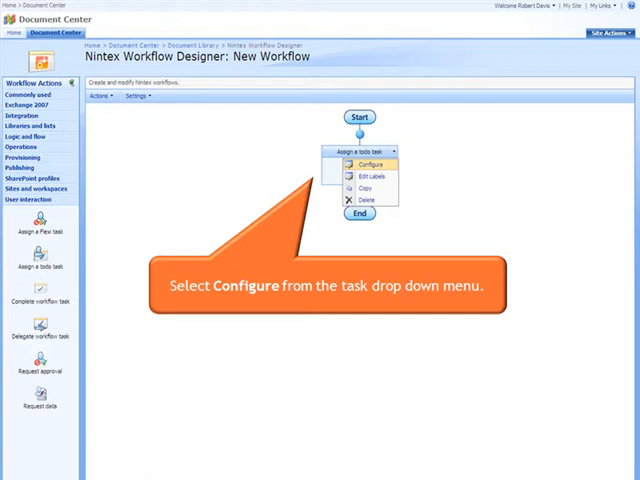
pyautogui.click(368, 165)
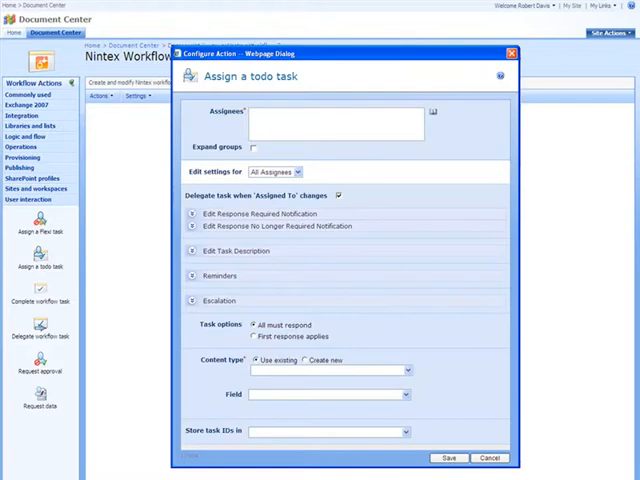